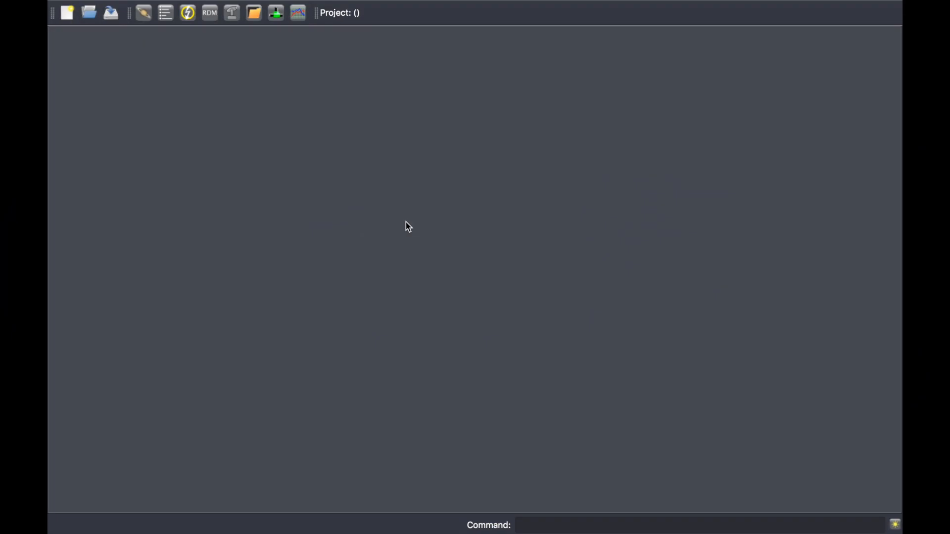
mouse_move(164, 12)
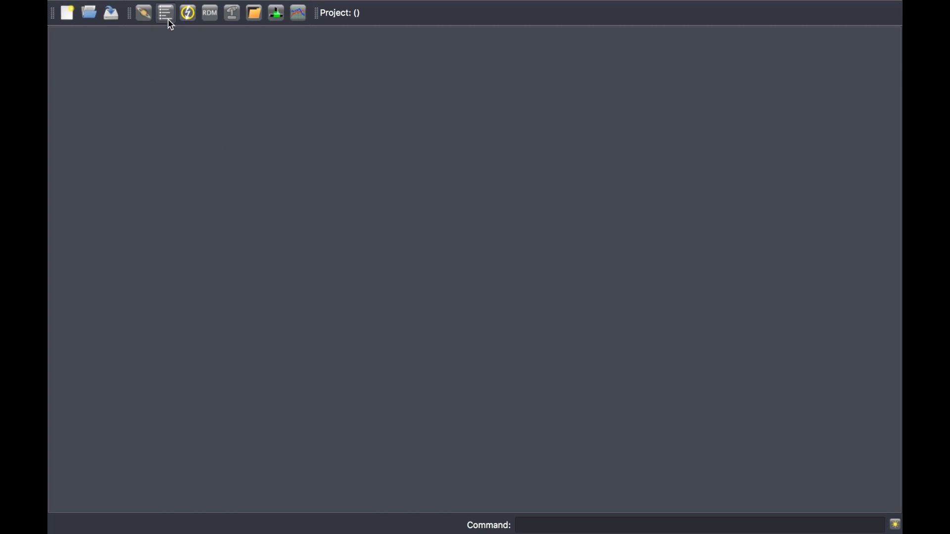
mouse_move(165, 13)
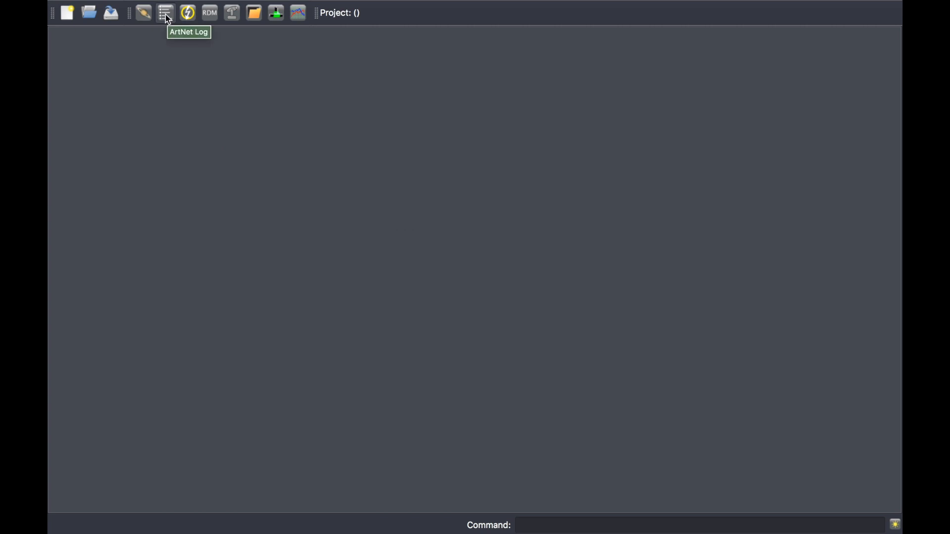
Open the ArtNet Log panel to review discovered devices and failed universes.
click(165, 12)
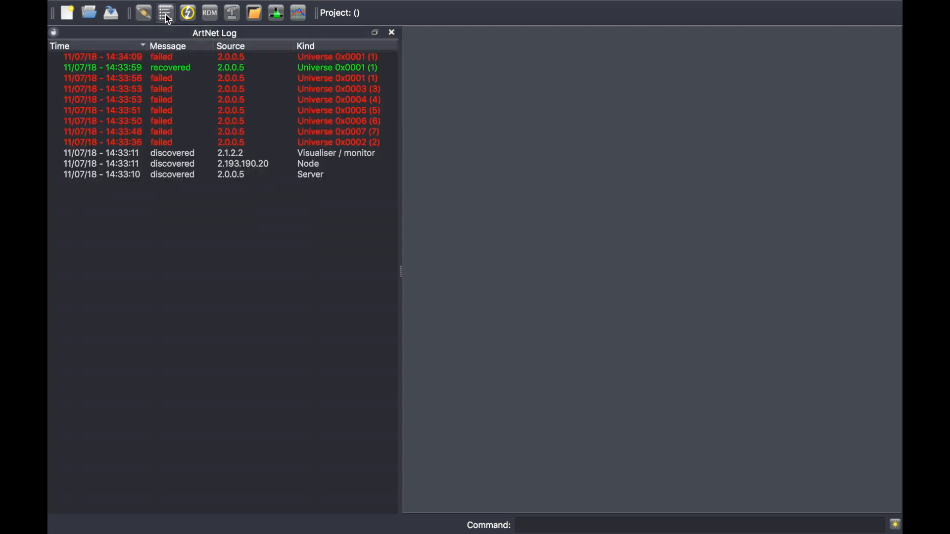
mouse_move(191, 224)
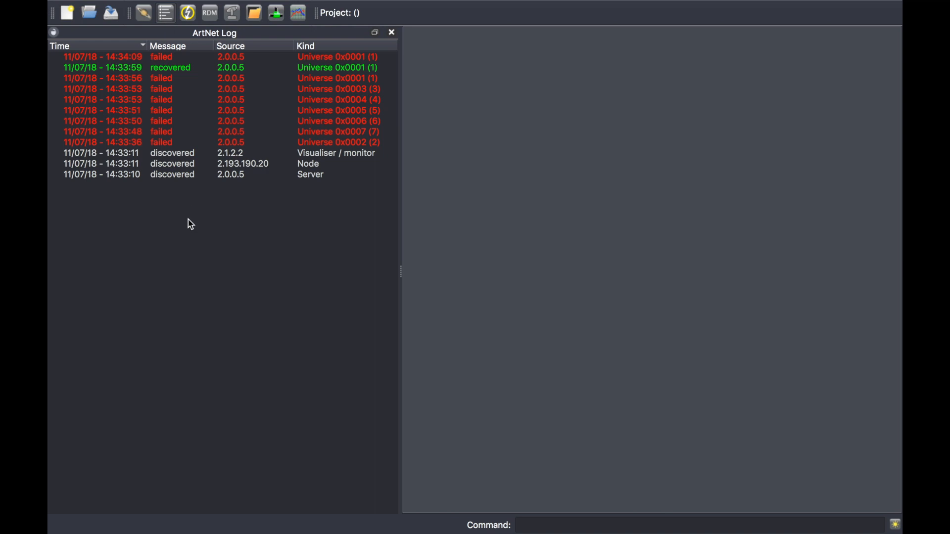
mouse_move(179, 197)
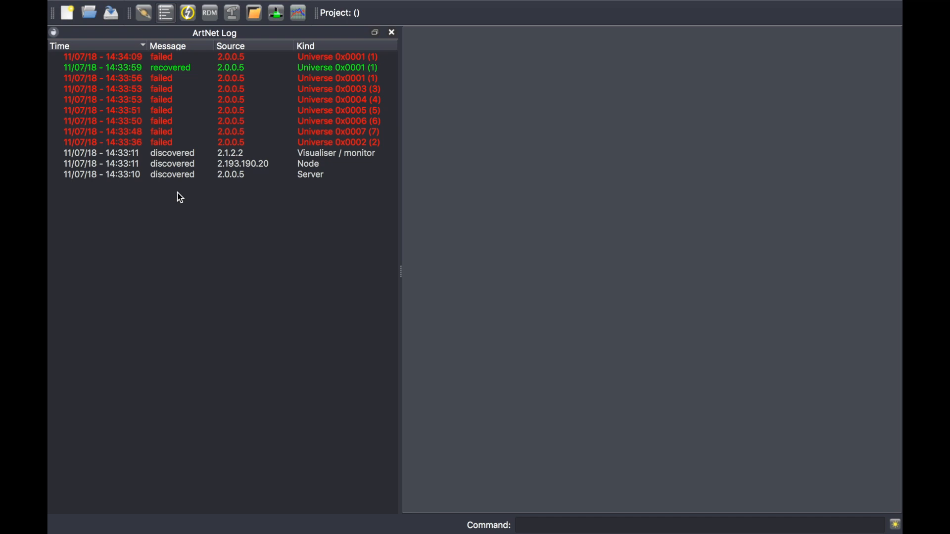
mouse_move(79, 162)
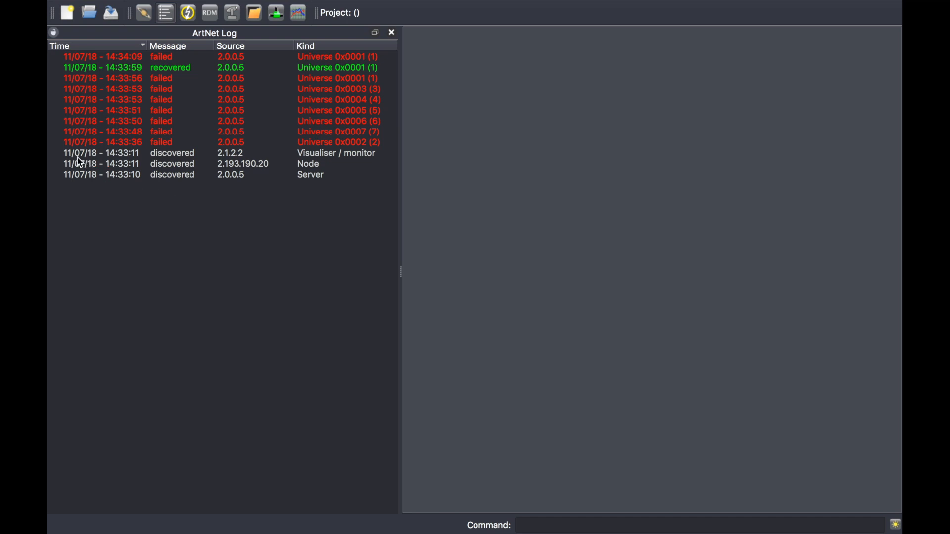
mouse_move(129, 162)
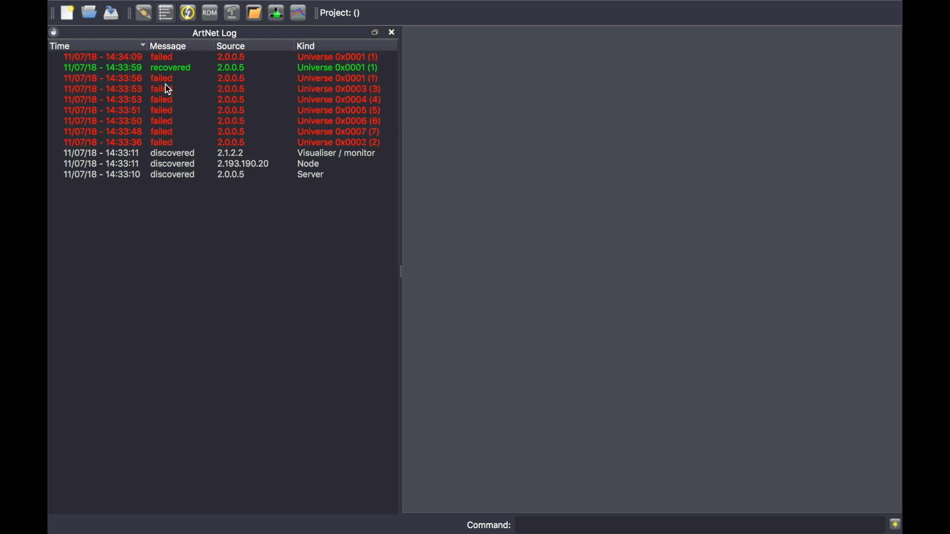
mouse_move(170, 101)
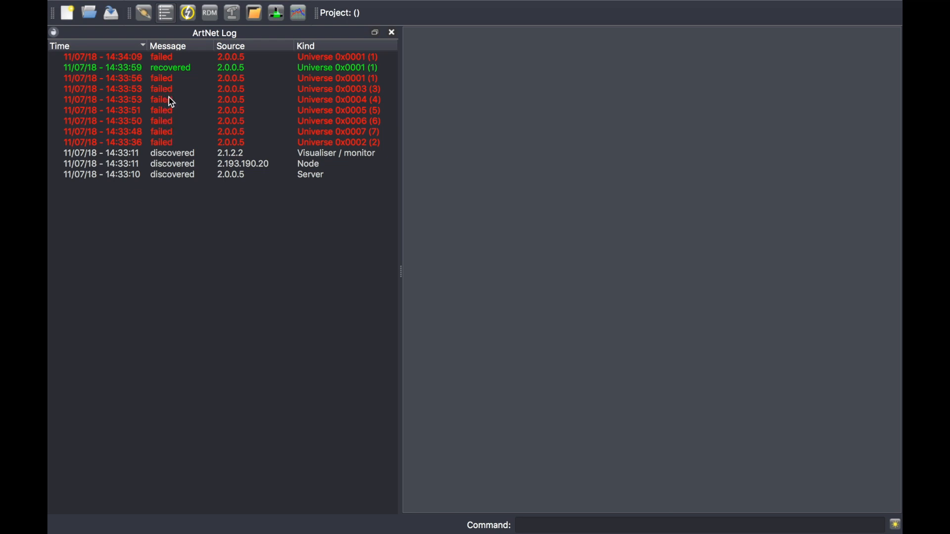
mouse_move(154, 70)
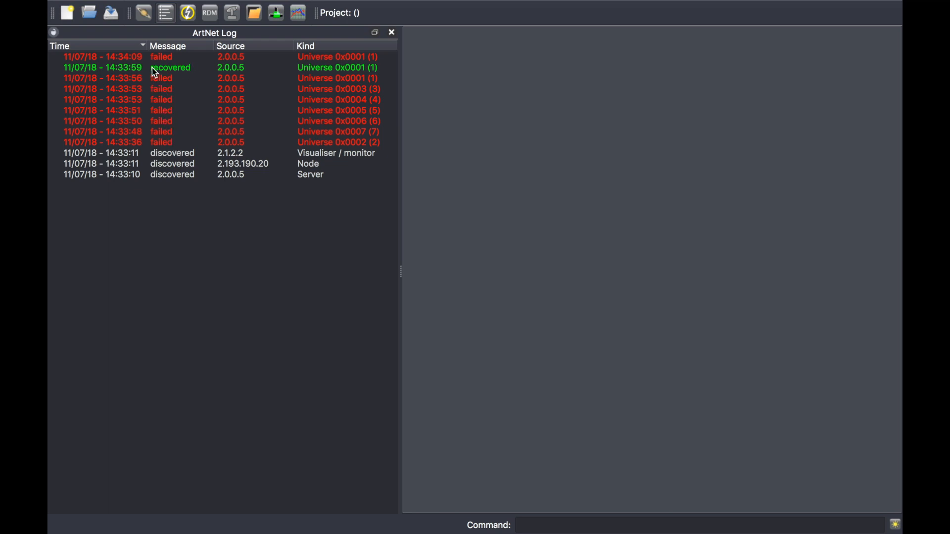
mouse_move(173, 108)
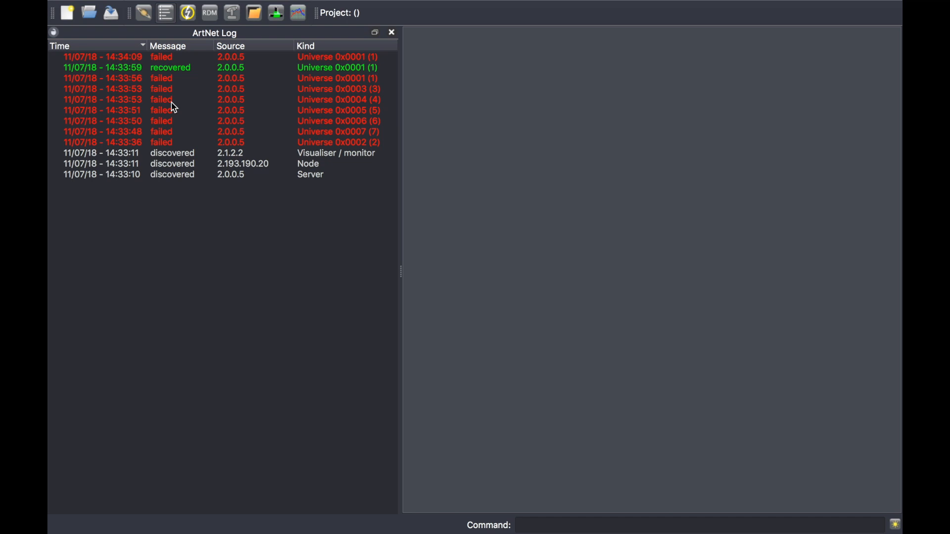
mouse_move(175, 84)
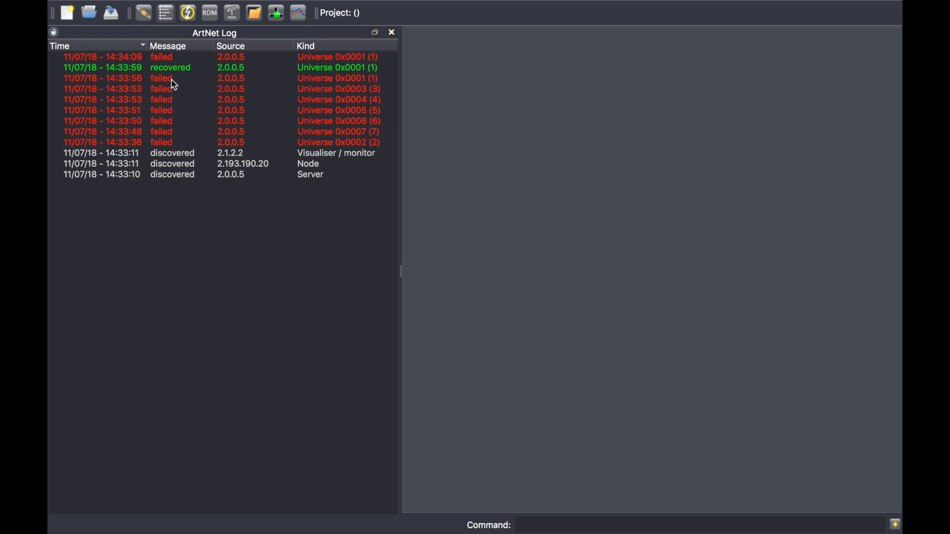
mouse_move(200, 75)
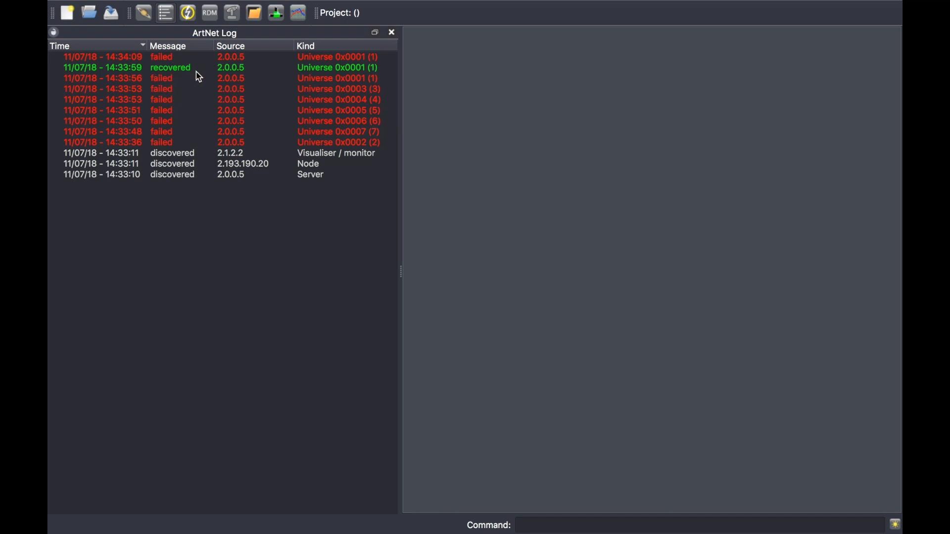
mouse_move(246, 66)
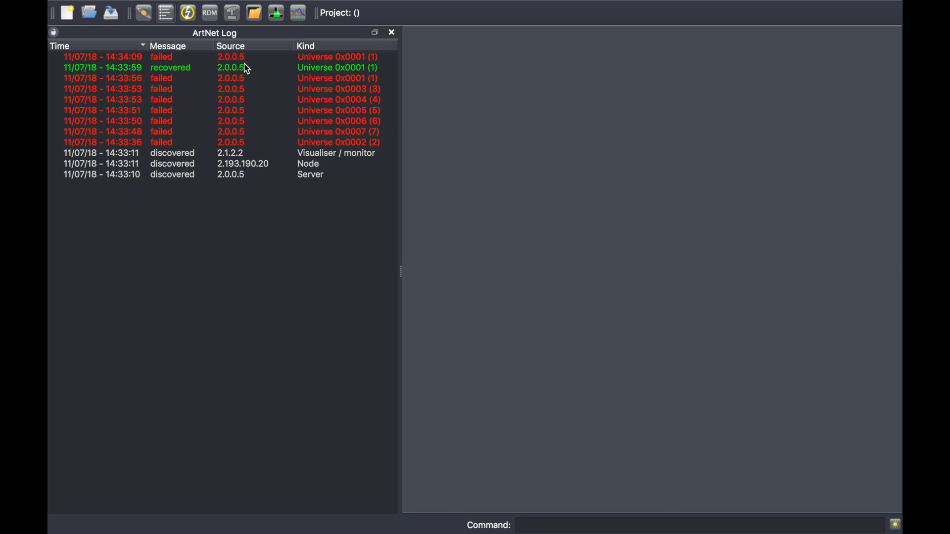
mouse_move(242, 149)
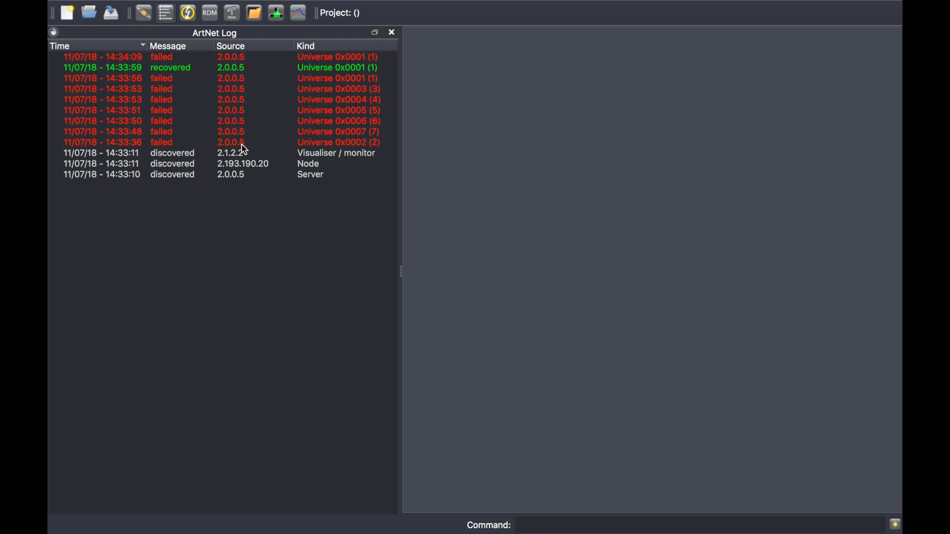
mouse_move(248, 156)
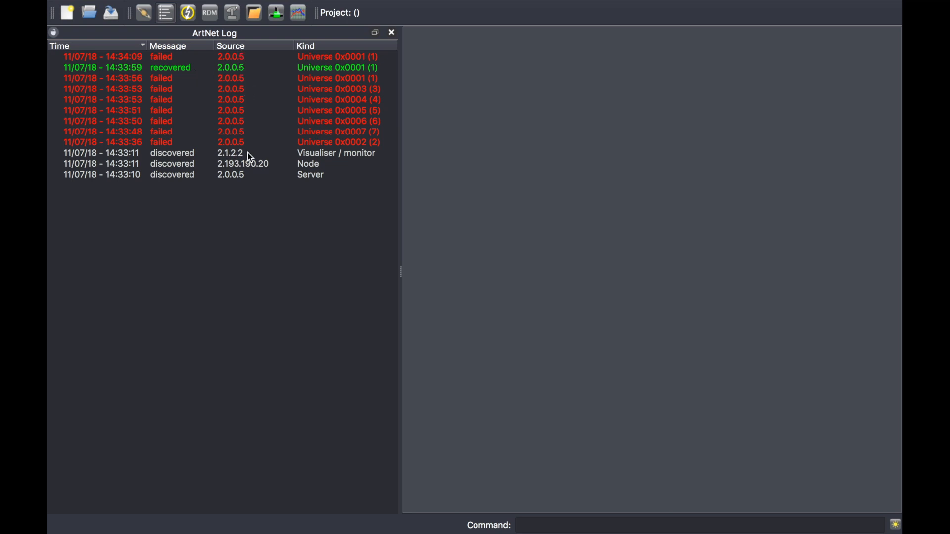
mouse_move(345, 156)
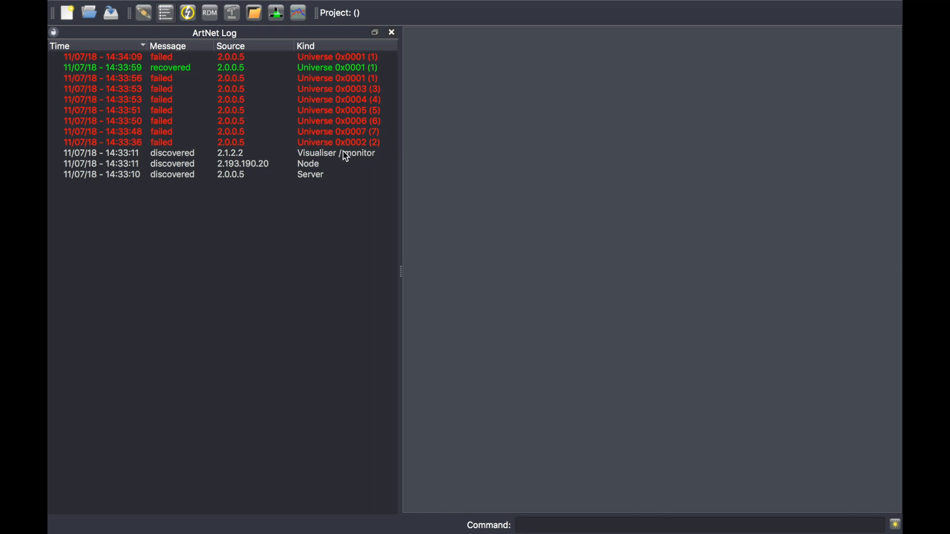
mouse_move(348, 155)
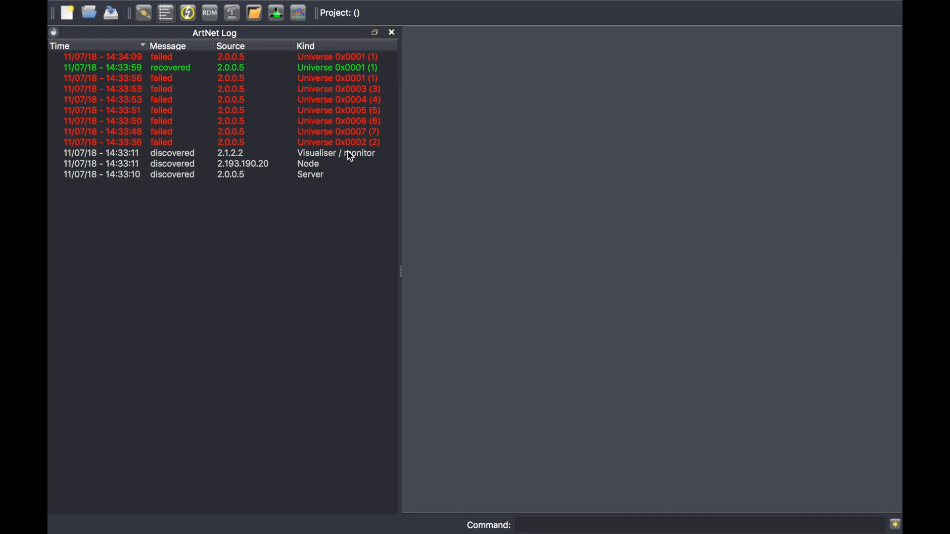
mouse_move(335, 176)
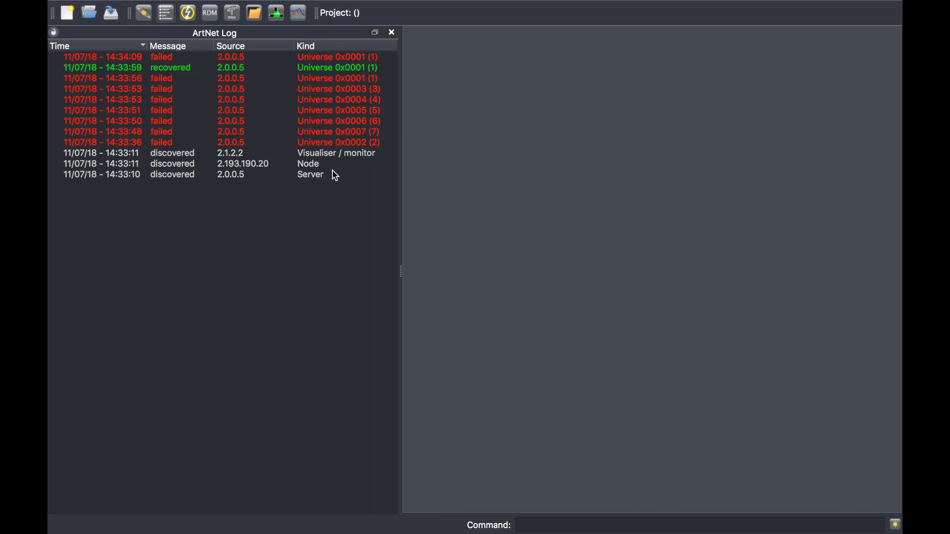
mouse_move(137, 204)
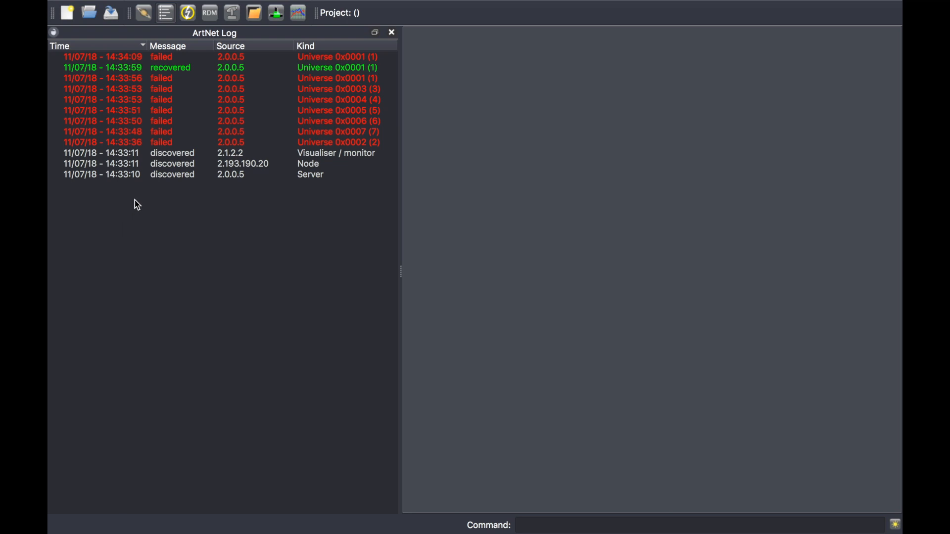
Clear all entries from the ArtNet Log via its context menu.
right_click(135, 204)
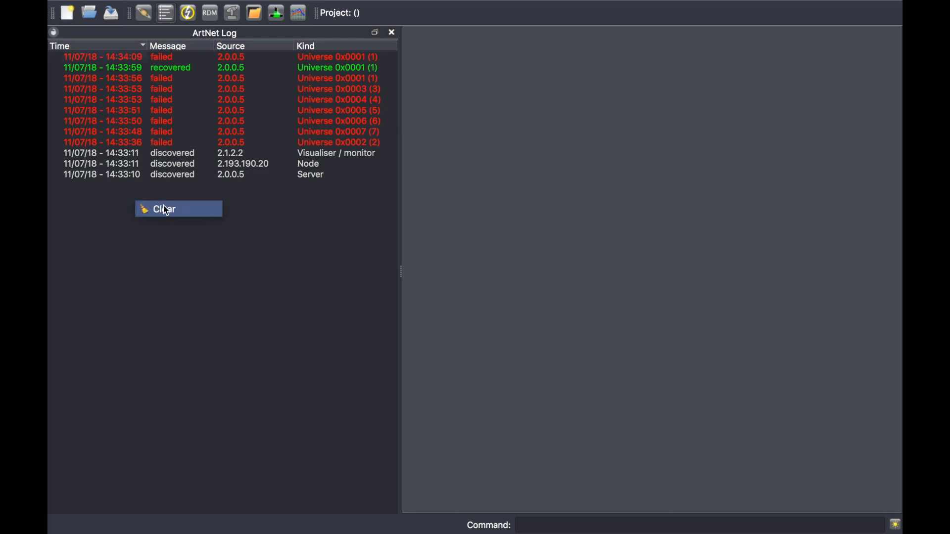
click(178, 209)
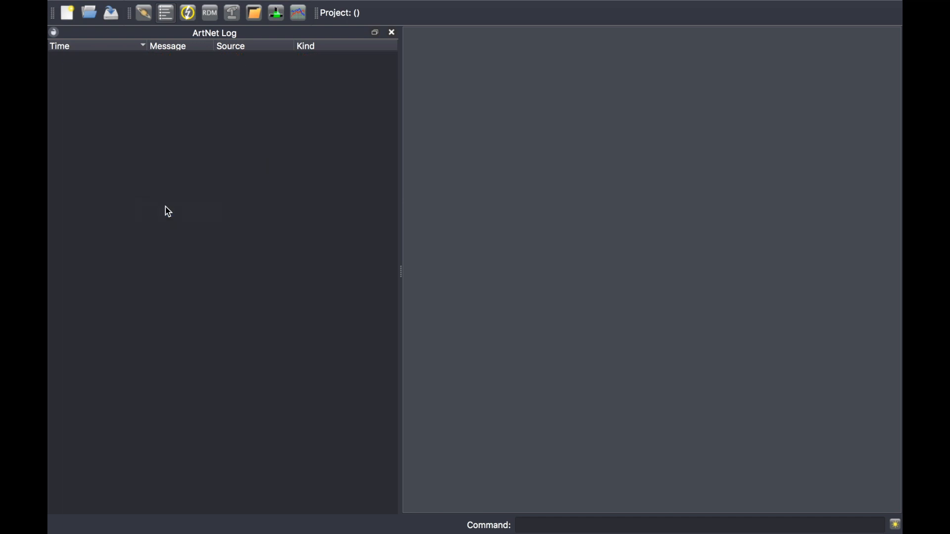